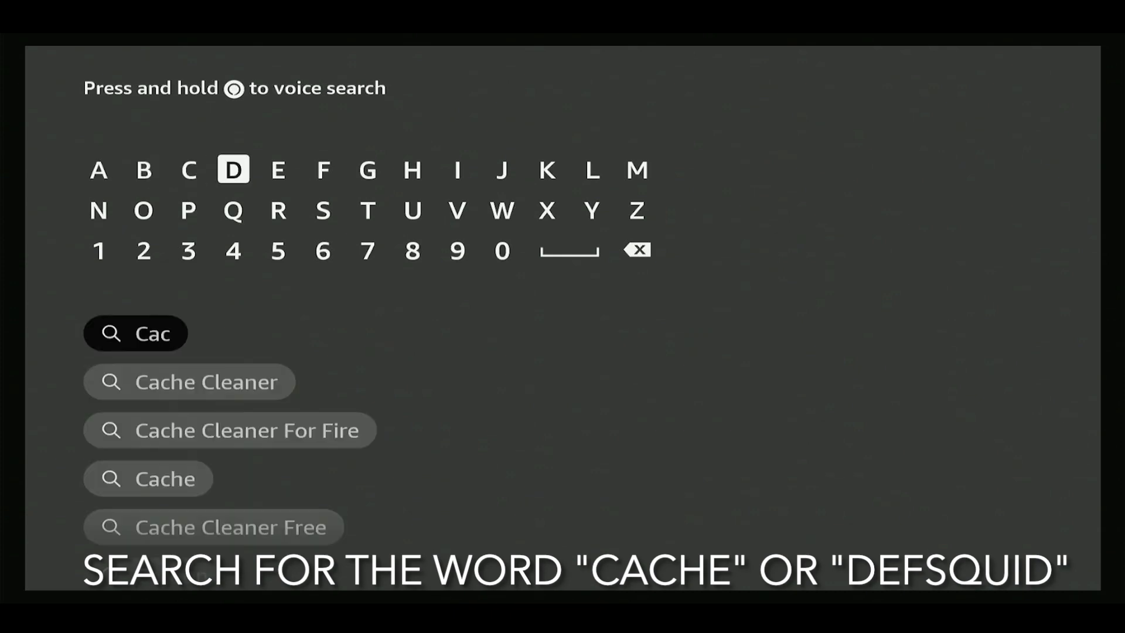
# Search for Cache and highlight the DefSquid tile under Apps & Games.
pyautogui.click(278, 170)
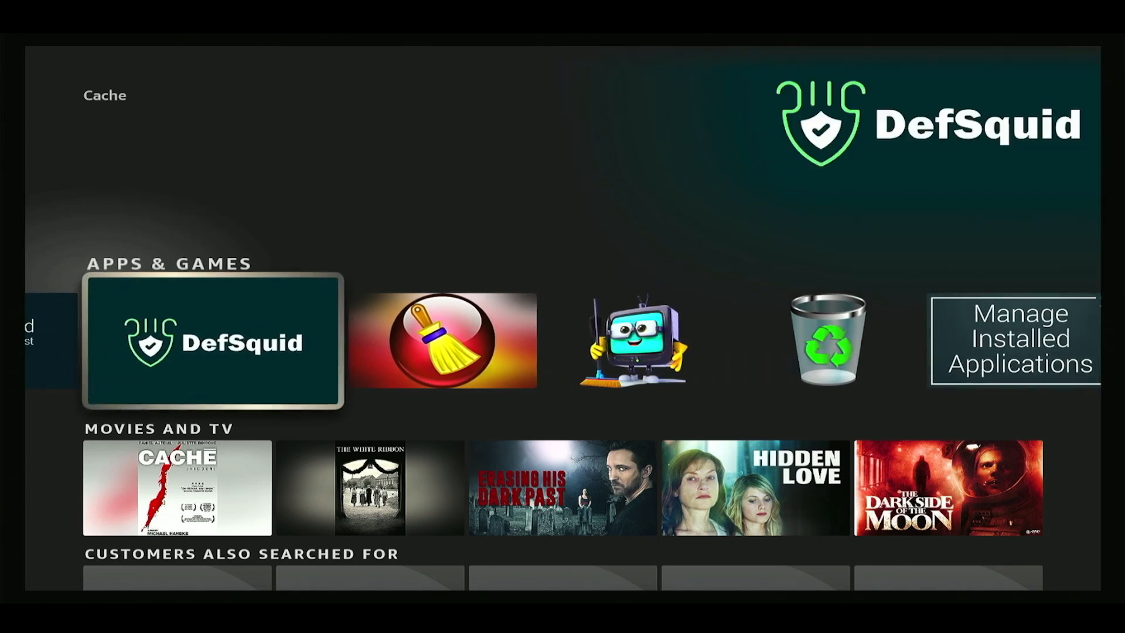
pyautogui.click(213, 341)
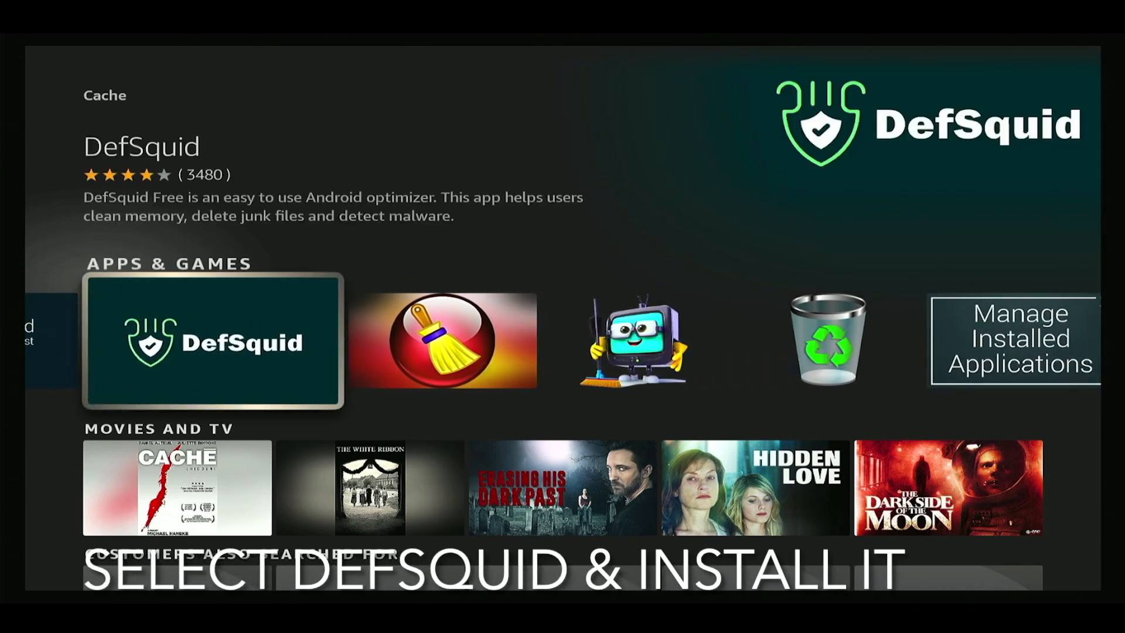
# Launch DefSquid and boost the device, agreeing to delete old APK files.
pyautogui.click(214, 341)
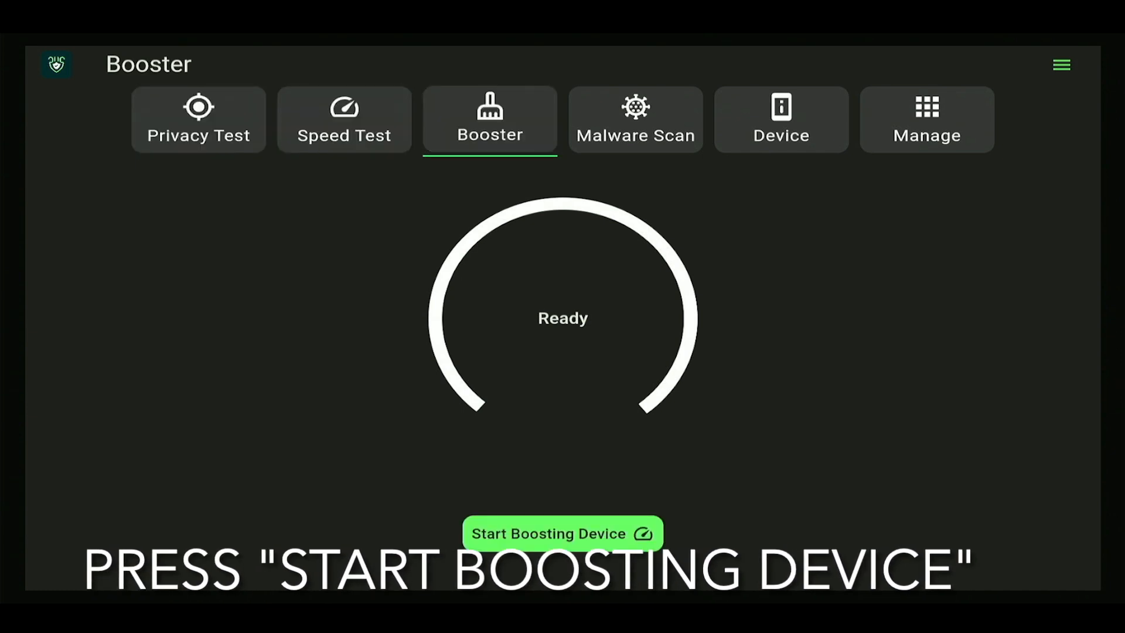
pyautogui.click(561, 533)
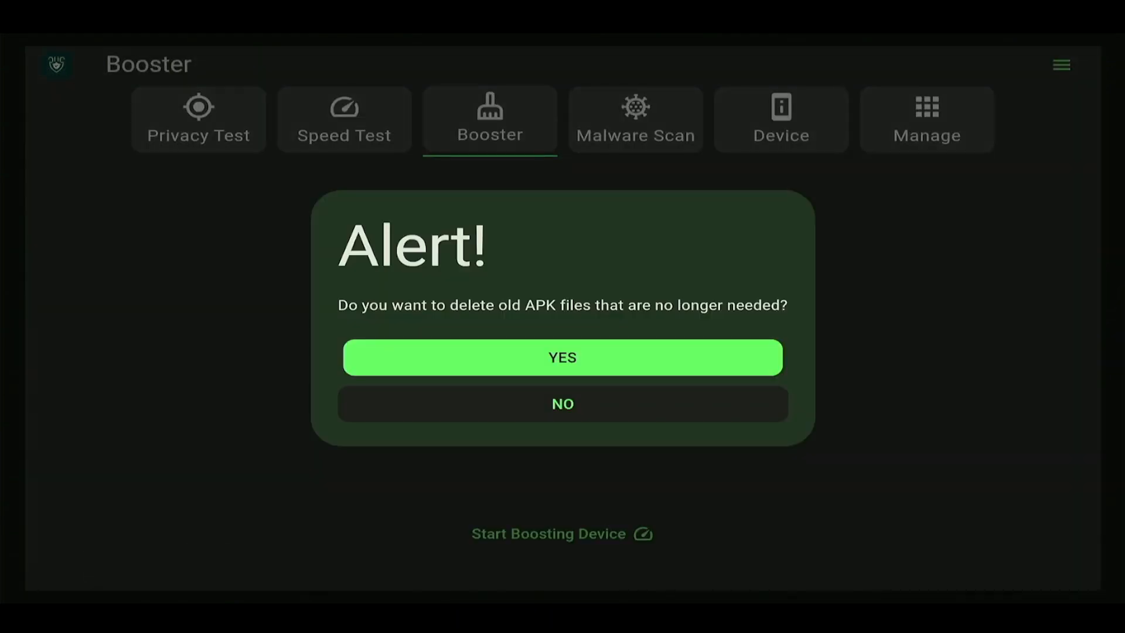
pyautogui.click(562, 357)
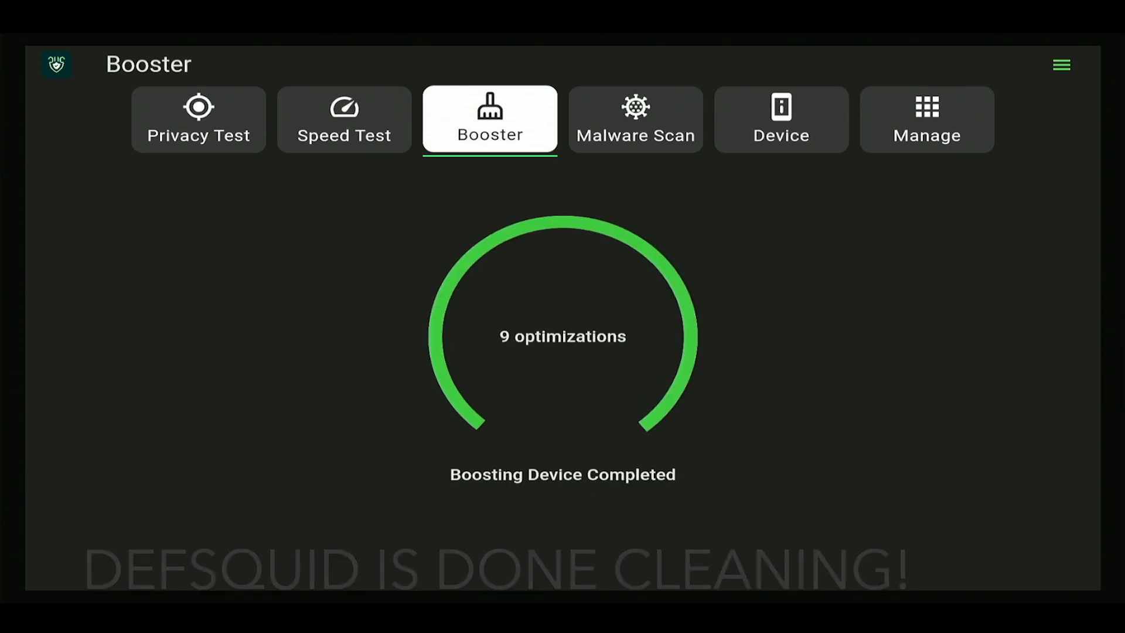
# Run the Privacy Test, then start the Speed Test loading speedtest.net.
pyautogui.click(198, 120)
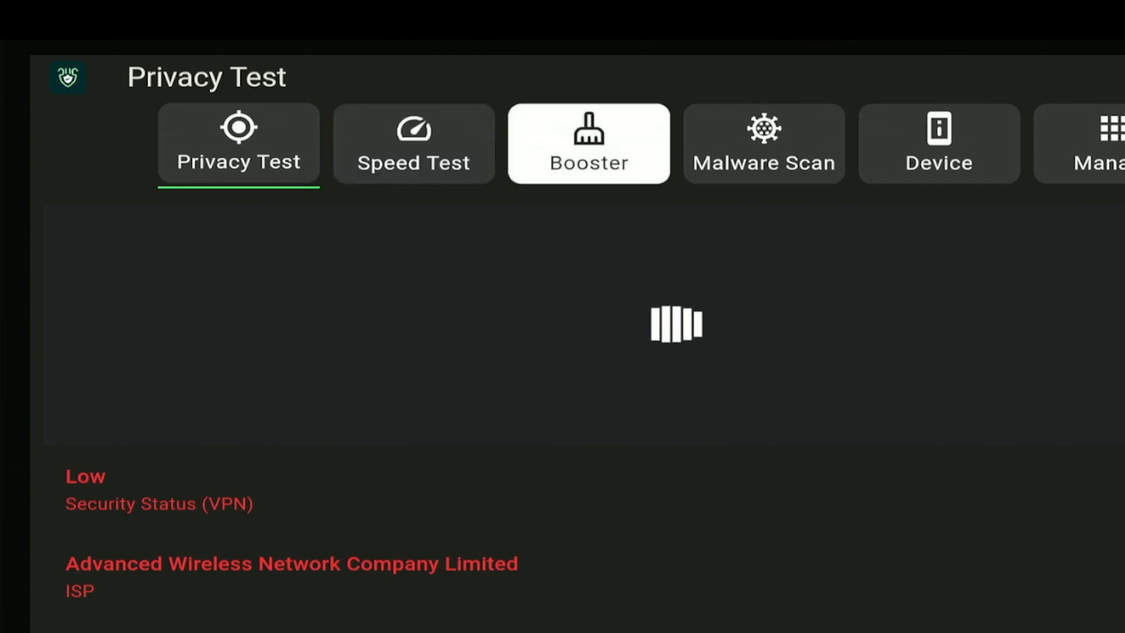
pyautogui.click(237, 143)
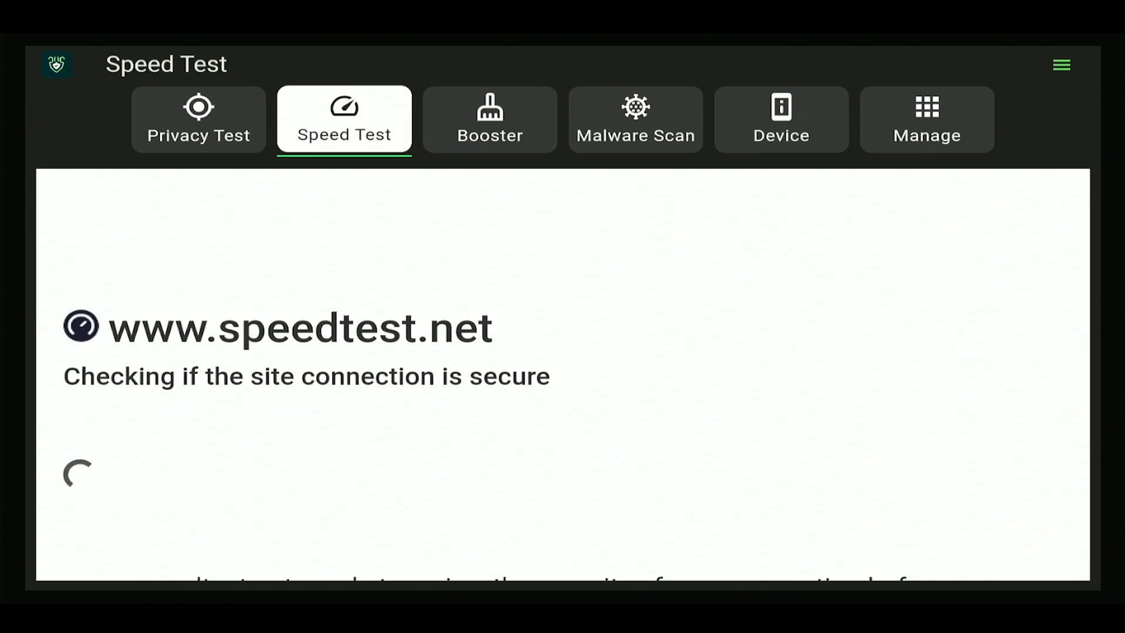
# Run a deep malware scan of all installed apps.
pyautogui.click(634, 119)
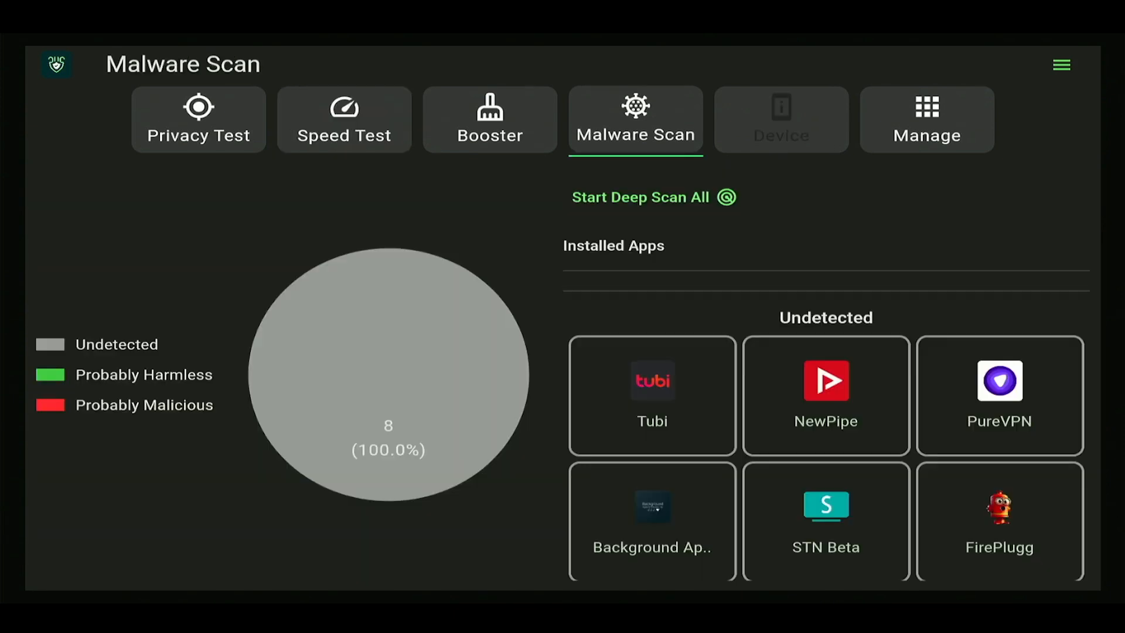
pyautogui.click(654, 197)
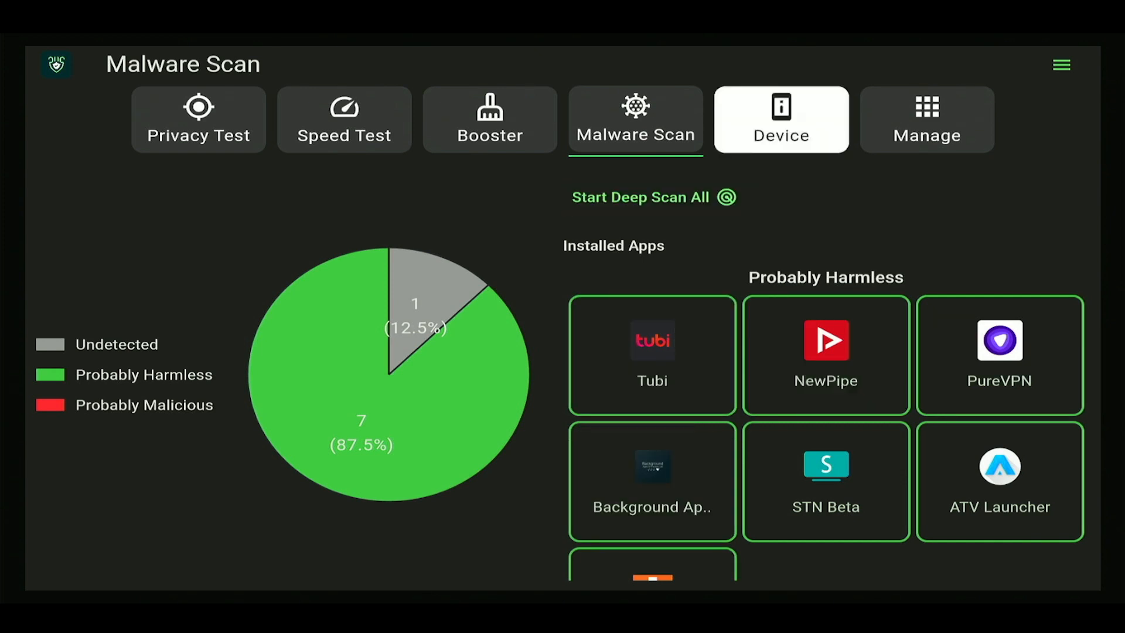
# Browse Device info shortcuts (network, stub info, applications), then show the Manage app list.
pyautogui.click(780, 120)
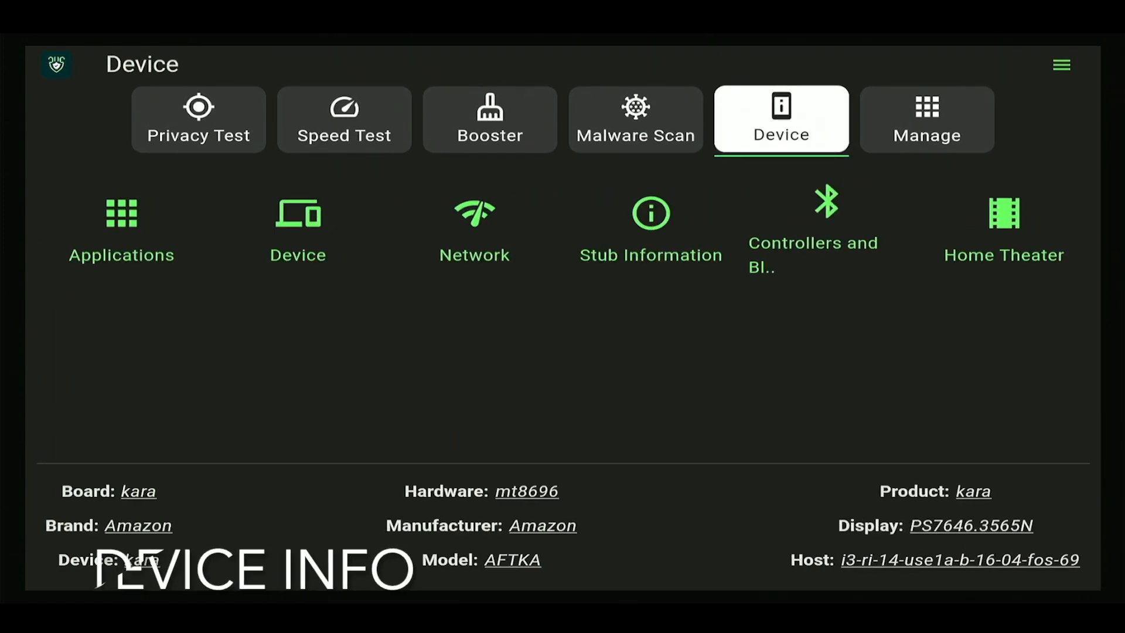
pyautogui.click(473, 229)
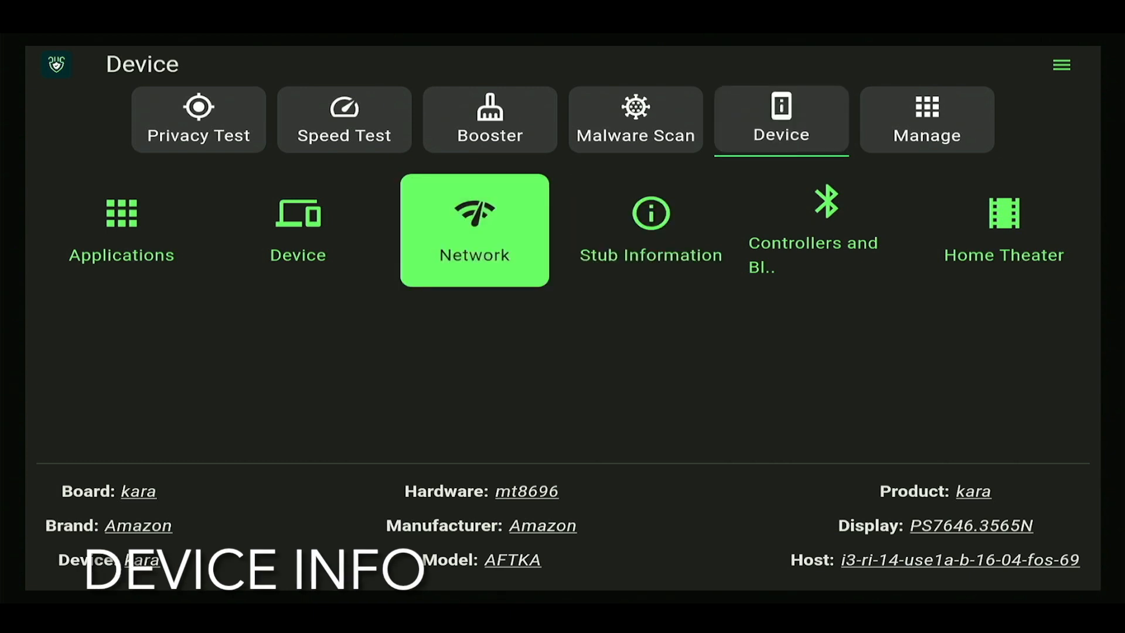
pyautogui.click(650, 229)
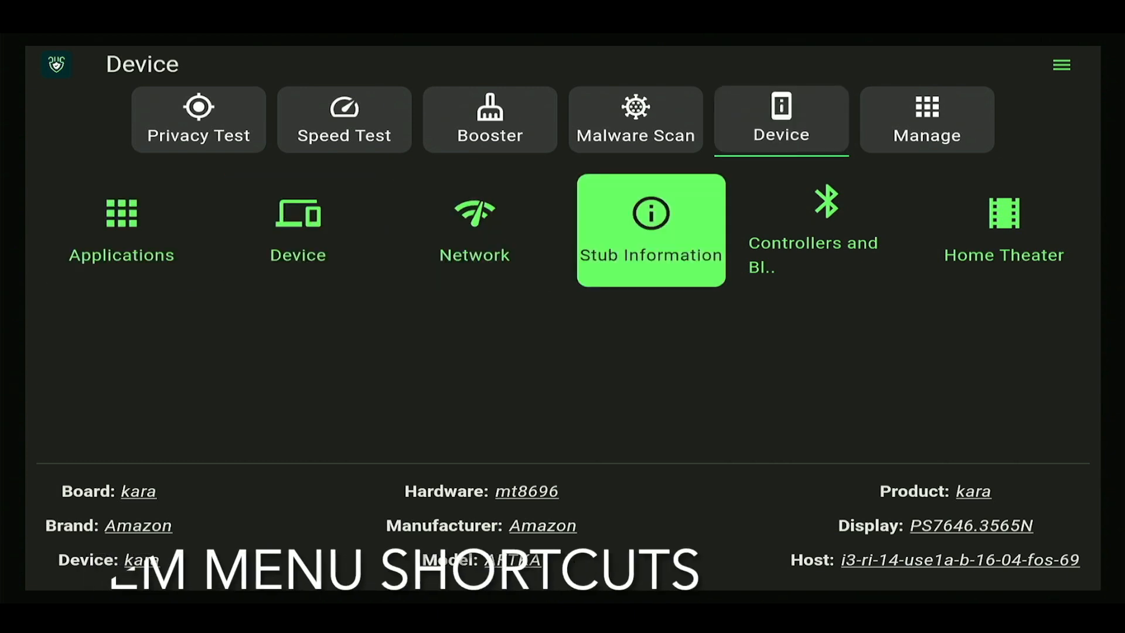
pyautogui.click(120, 231)
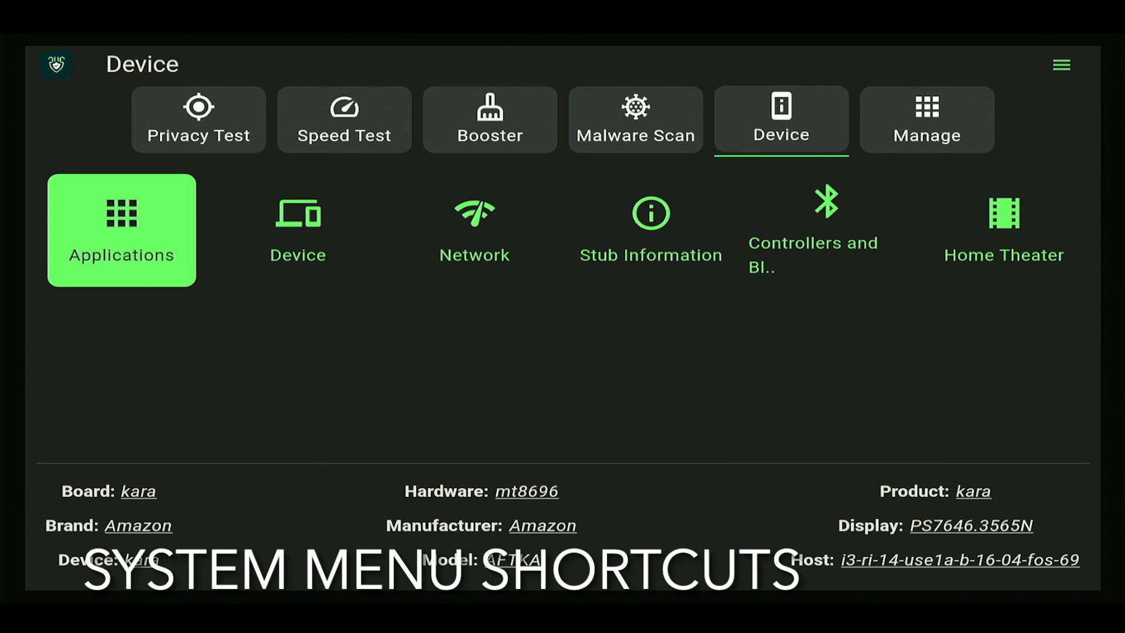
pyautogui.click(925, 119)
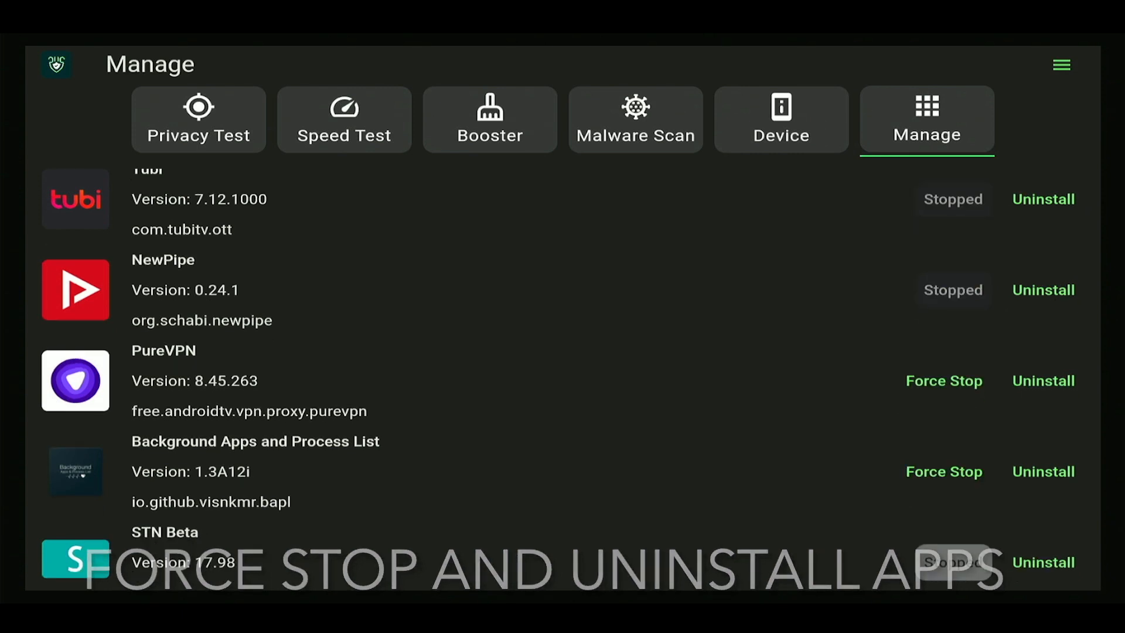
# Leave DefSquid and return to the Fire TV home screen.
pyautogui.scroll(-3)
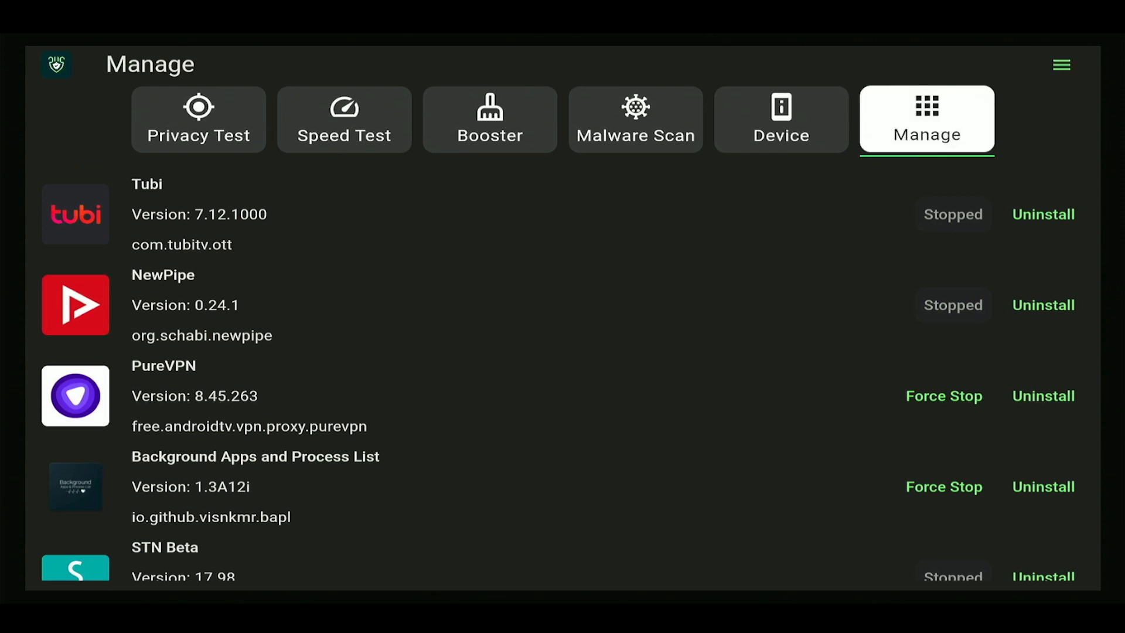
pyautogui.click(489, 119)
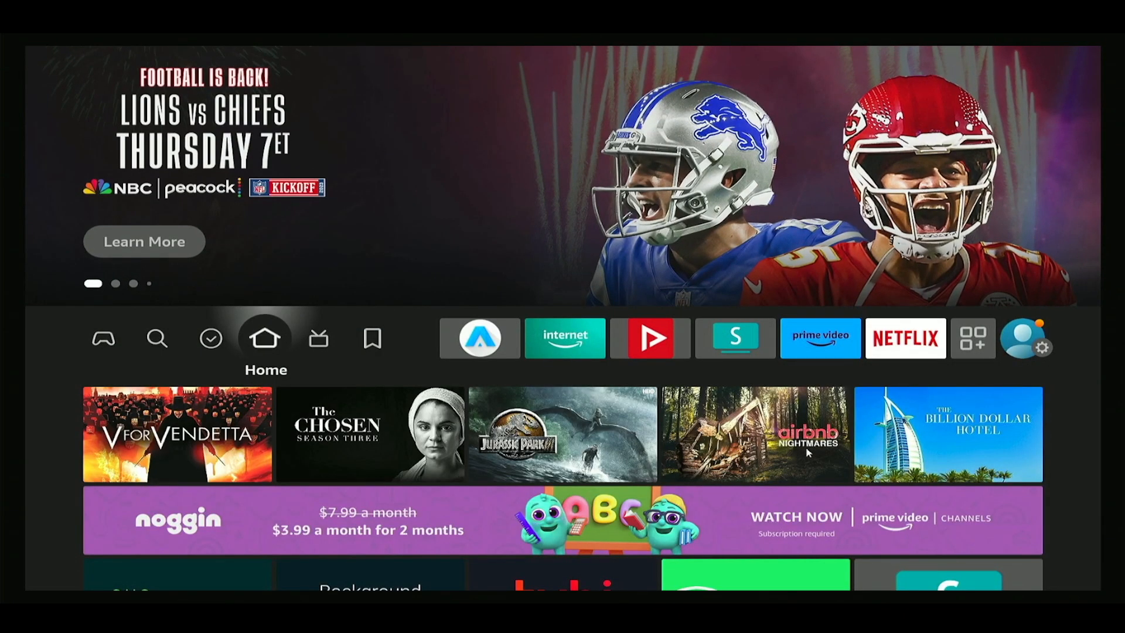
# Search for Cache again and open the Storage analyzer and Advance Cleaner store page.
pyautogui.click(157, 338)
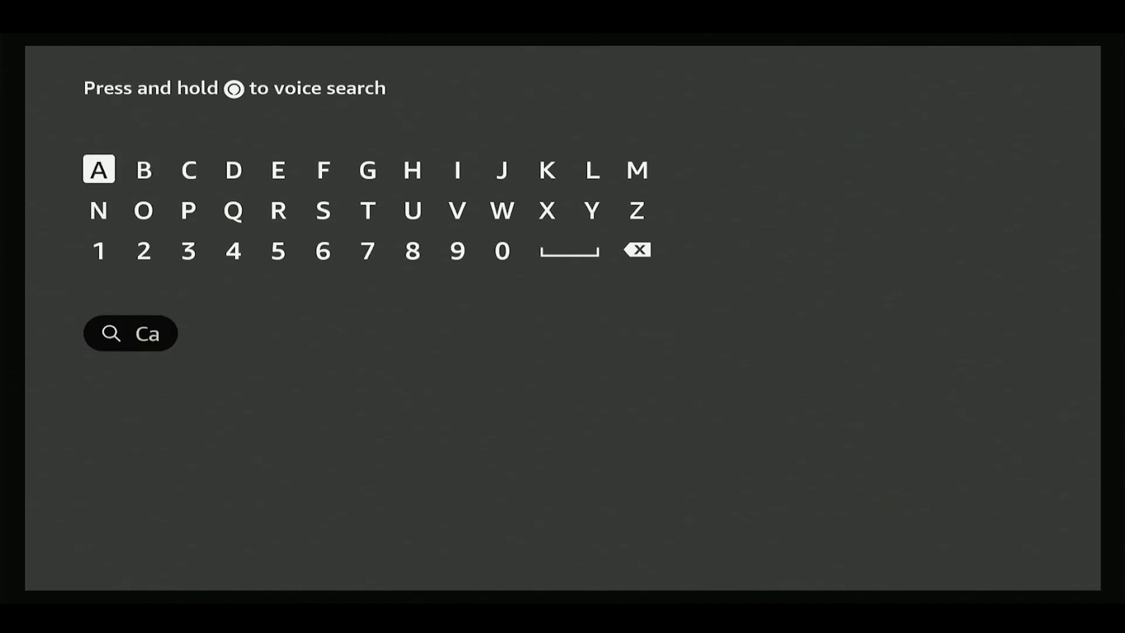
pyautogui.click(412, 170)
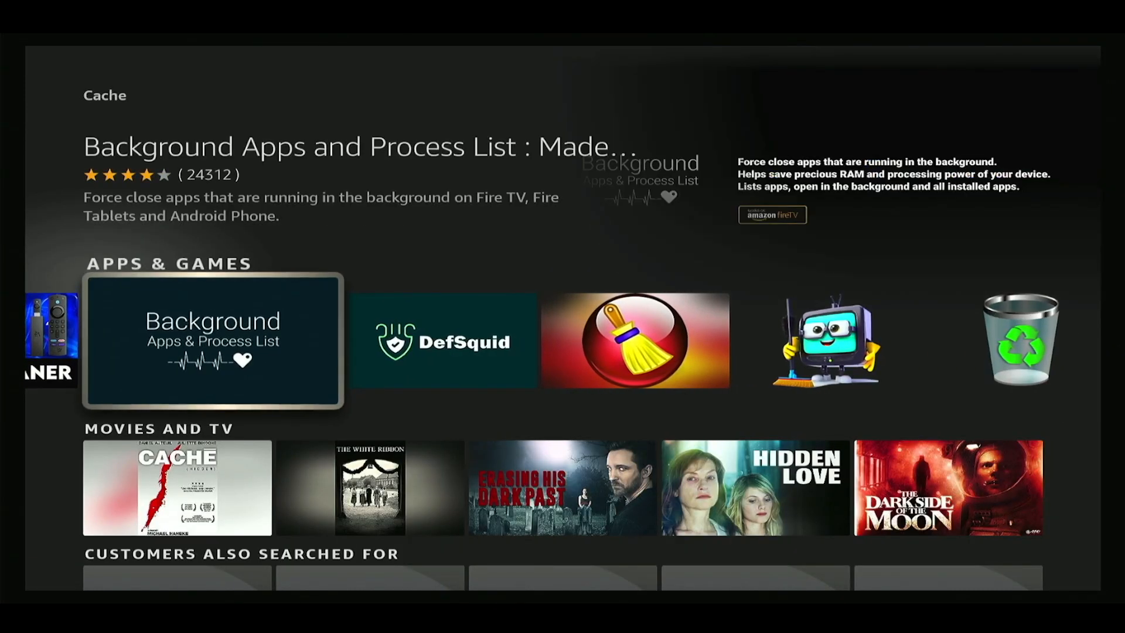
pyautogui.hscroll(3)
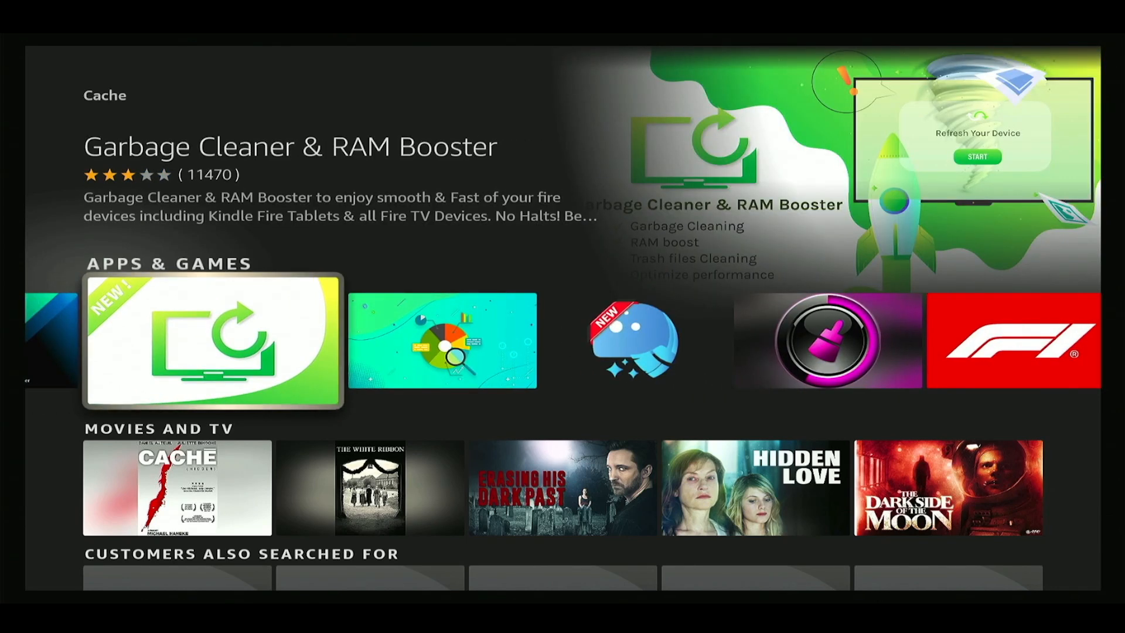
pyautogui.hscroll(3)
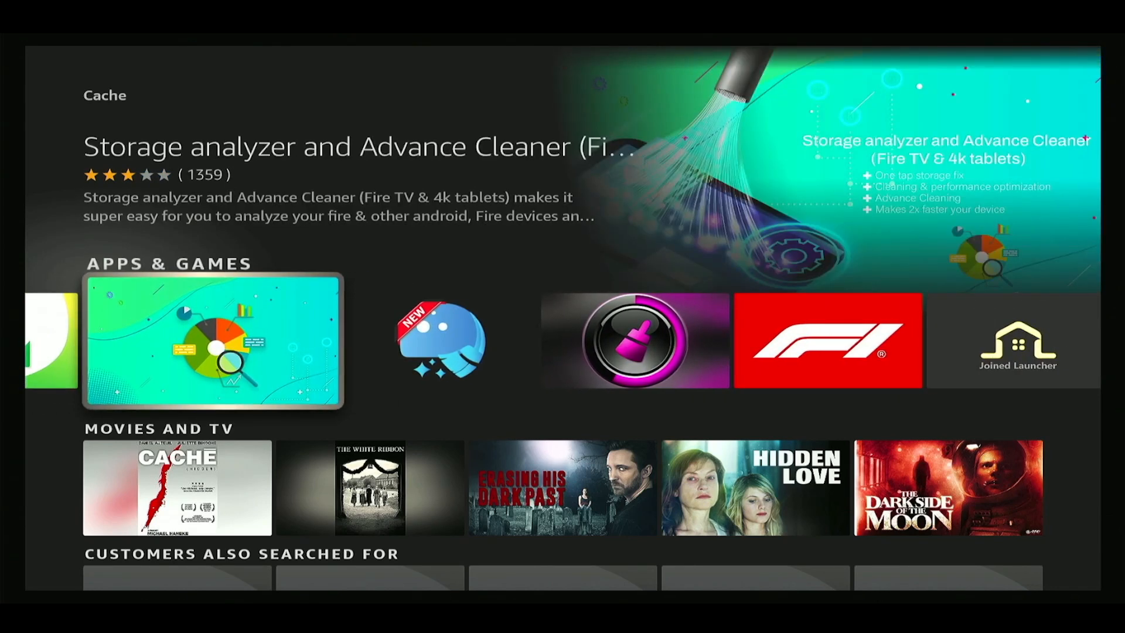
pyautogui.click(213, 340)
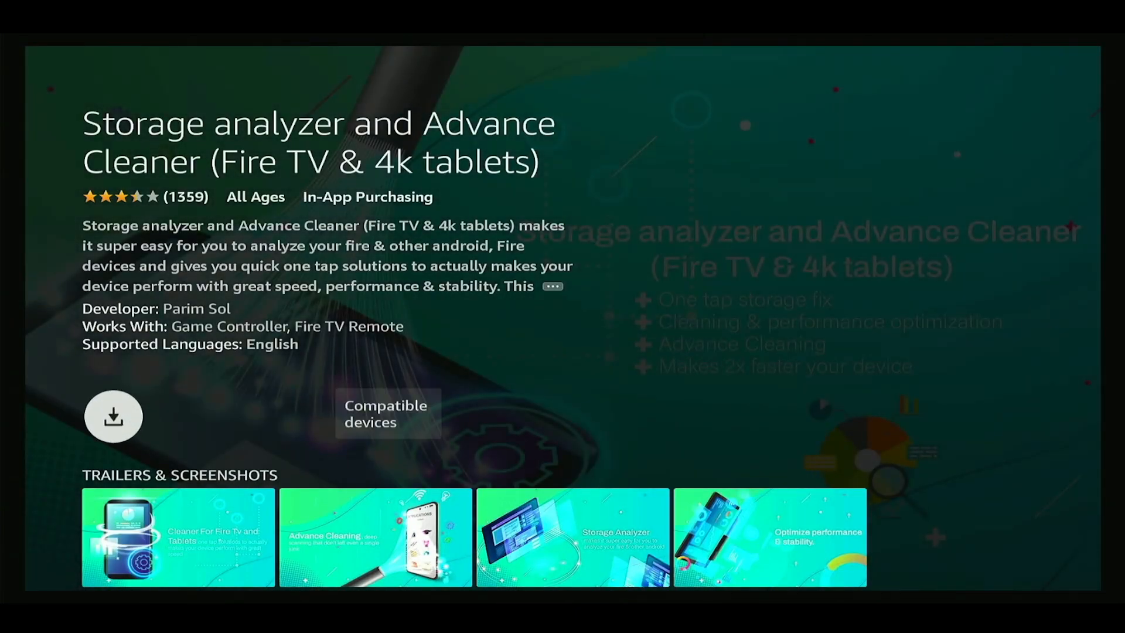
pyautogui.scroll(-3)
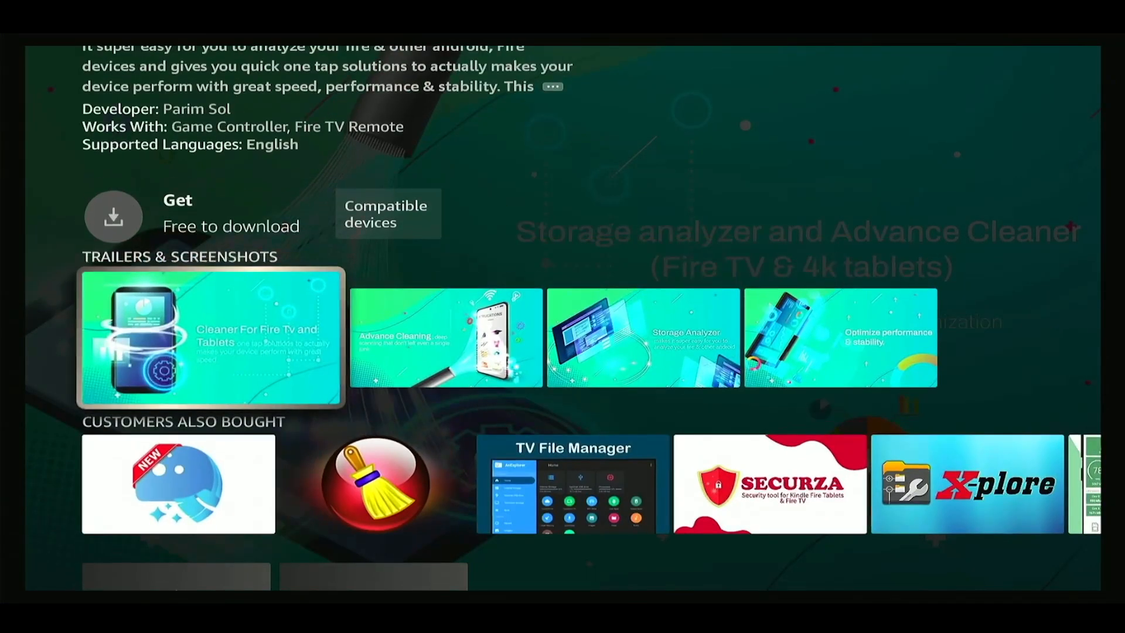